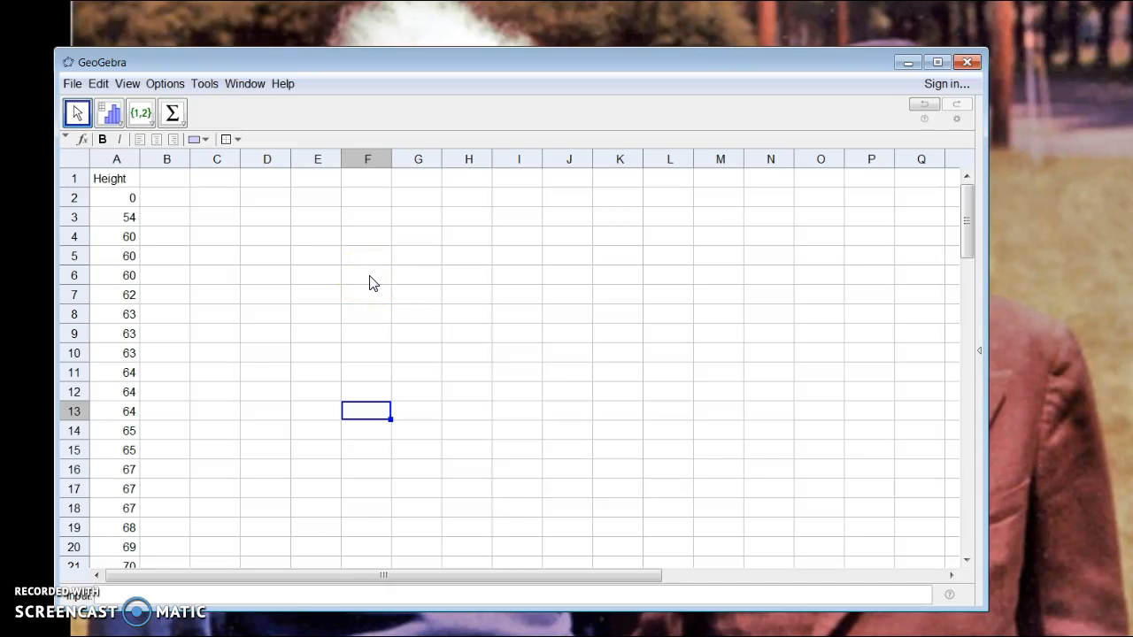
Select the Height column from its header in A1 down to the last value 170.
{"action": "left_click", "coordinate": [116, 199]}
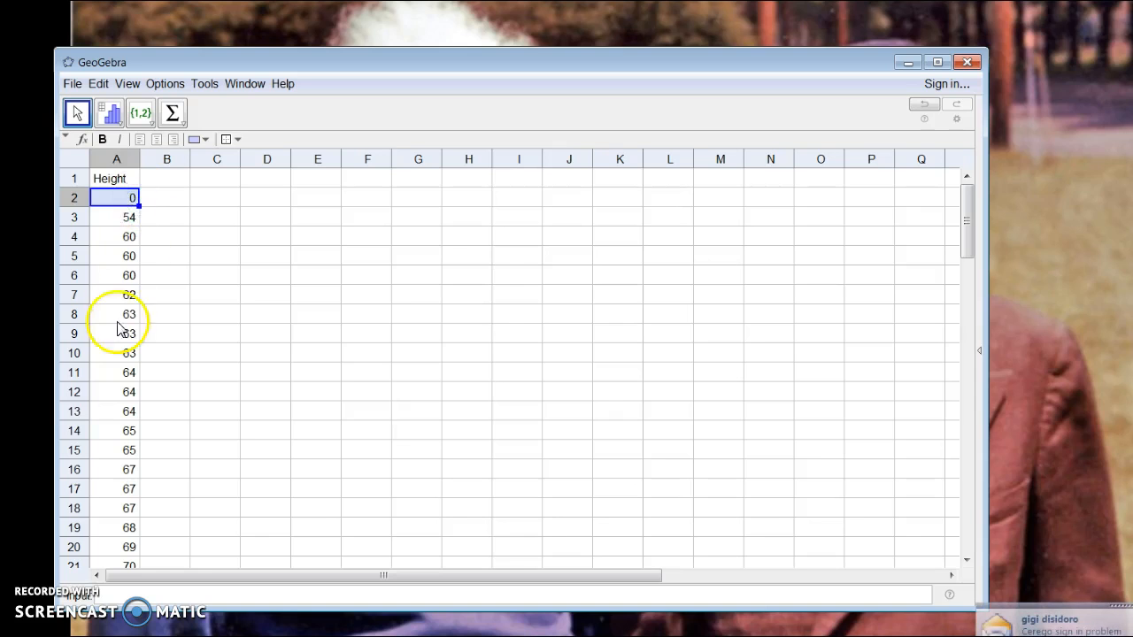
{"action": "mouse_move", "coordinate": [150, 221]}
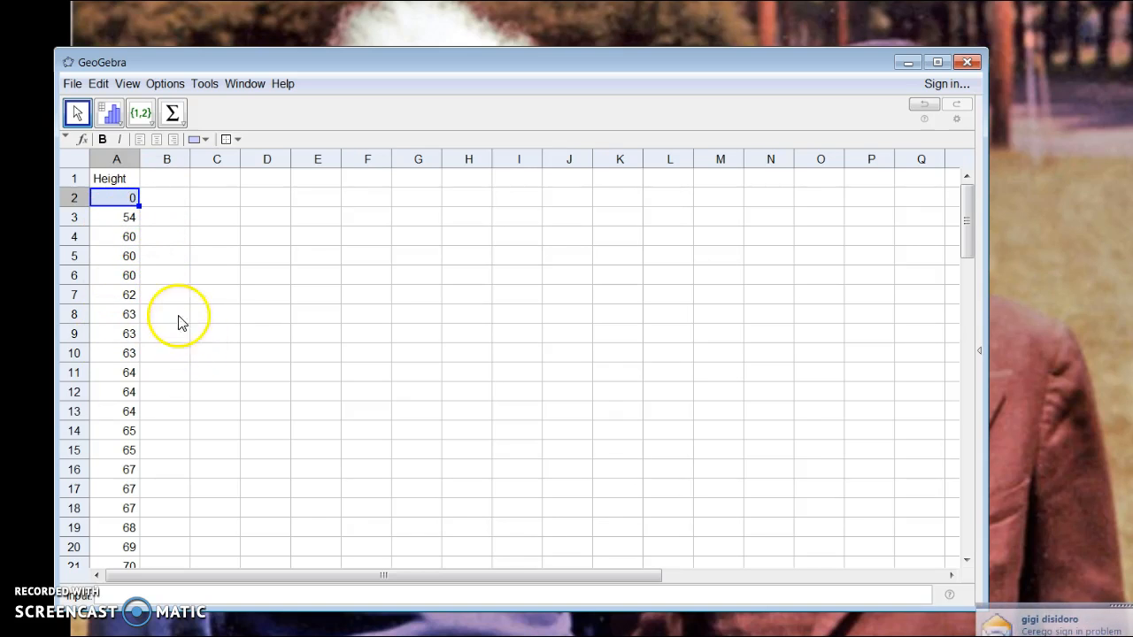
{"action": "mouse_move", "coordinate": [188, 294]}
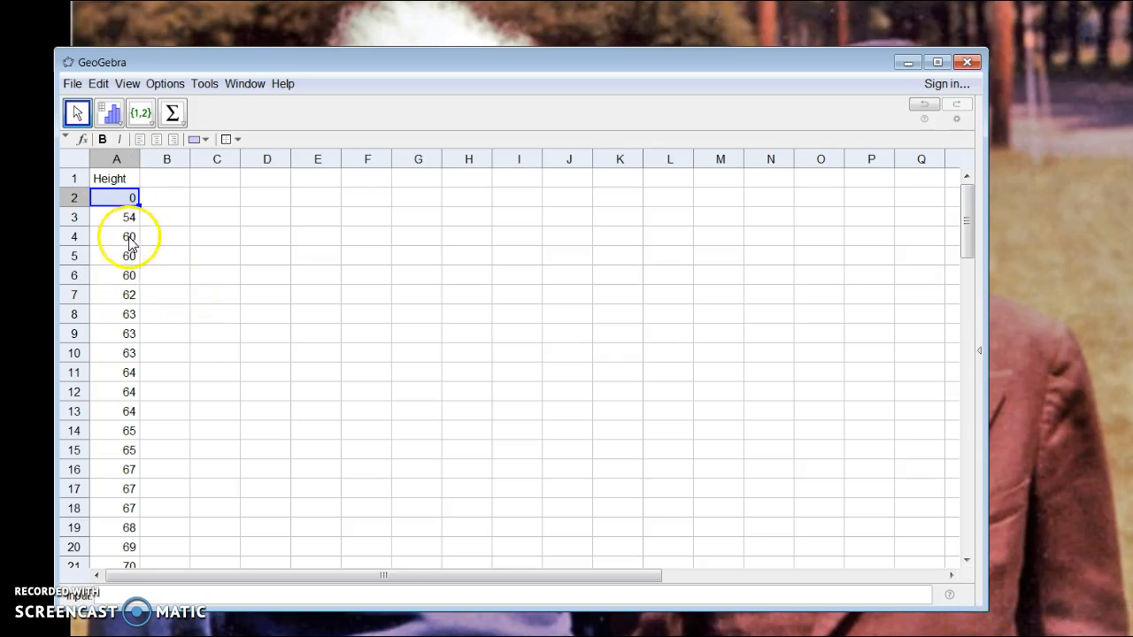
{"action": "mouse_move", "coordinate": [257, 312]}
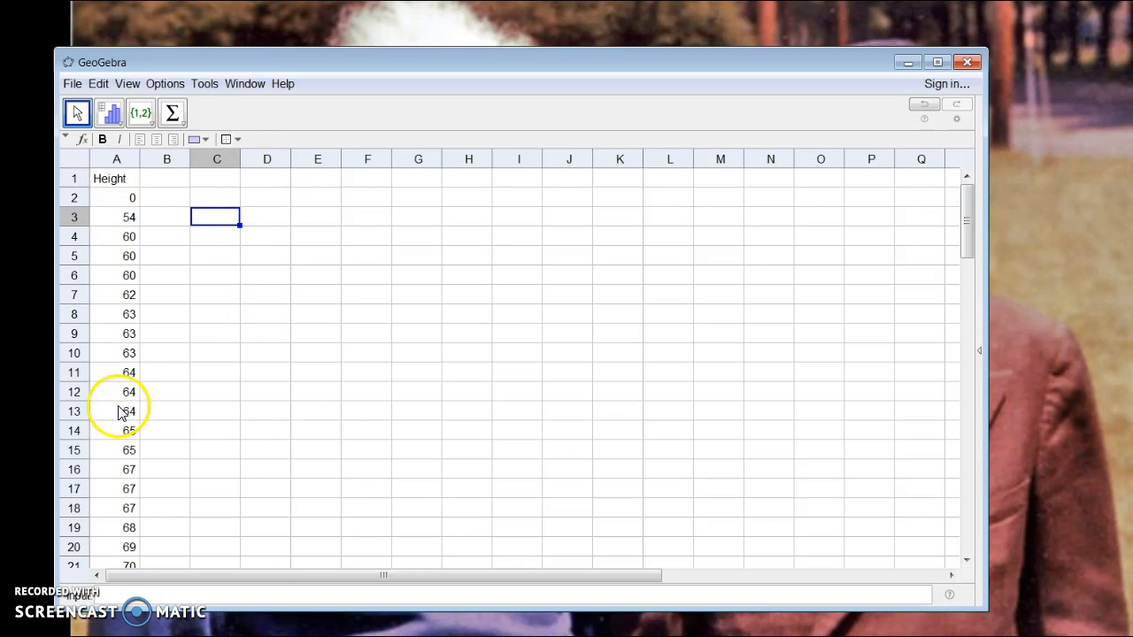
{"action": "left_click_drag", "start_coordinate": [117, 177], "coordinate": [117, 255]}
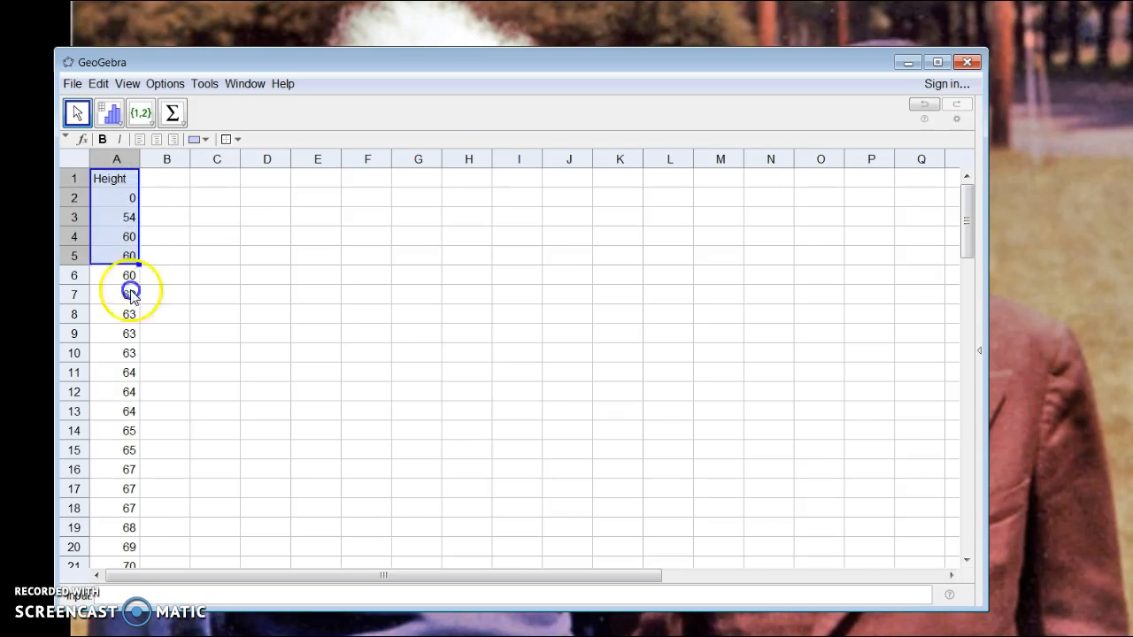
{"action": "scroll", "scroll_direction": "down", "scroll_amount": 3}
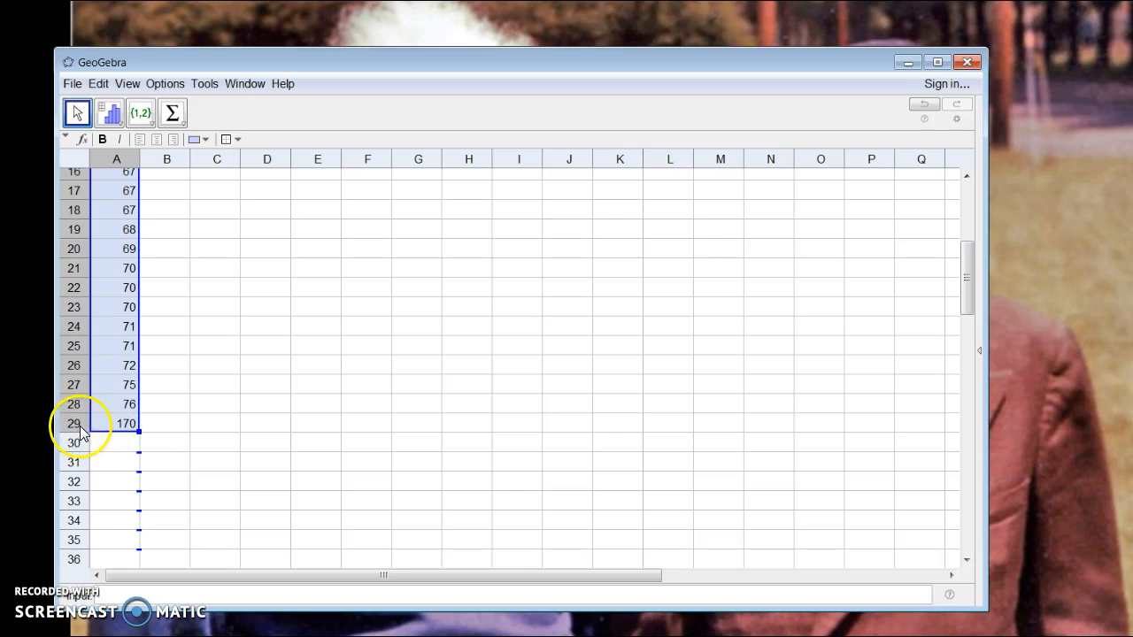
{"action": "scroll", "scroll_direction": "up", "scroll_amount": 3}
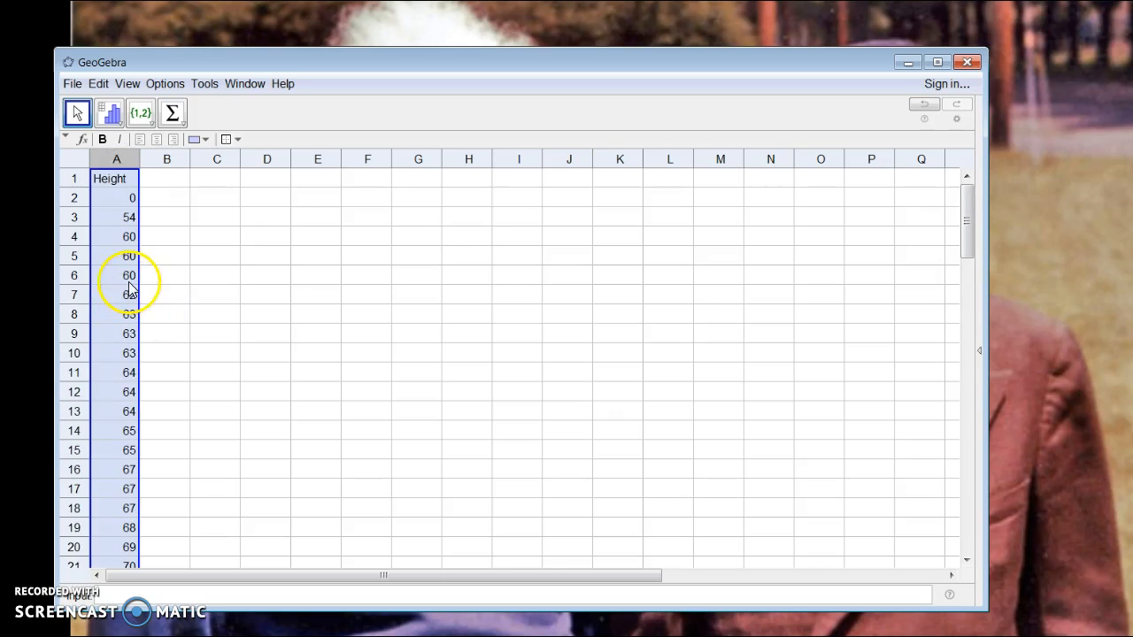
{"action": "mouse_move", "coordinate": [78, 114]}
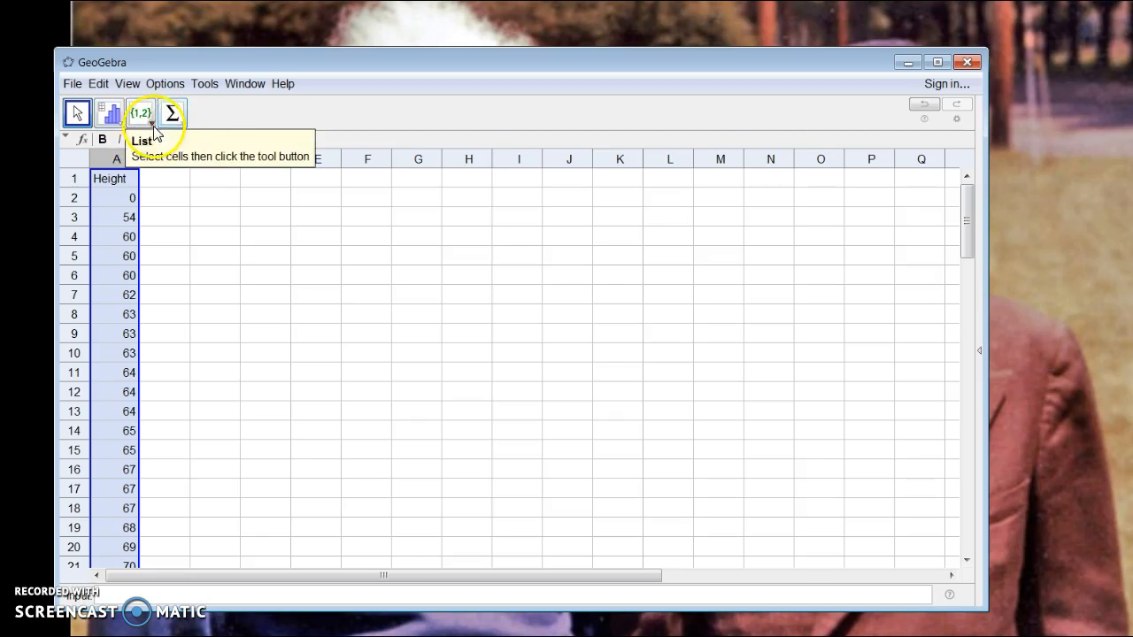
{"action": "mouse_move", "coordinate": [113, 113]}
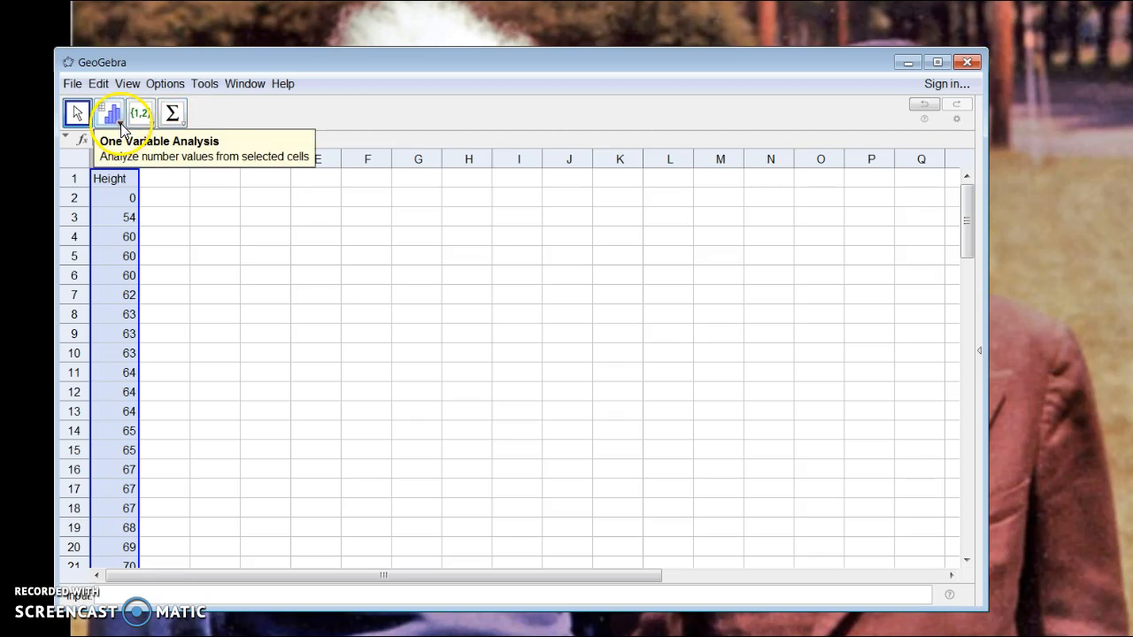
Start a One Variable Analysis on the selected Height values, bringing up the Data Source.
{"action": "left_click", "coordinate": [110, 113]}
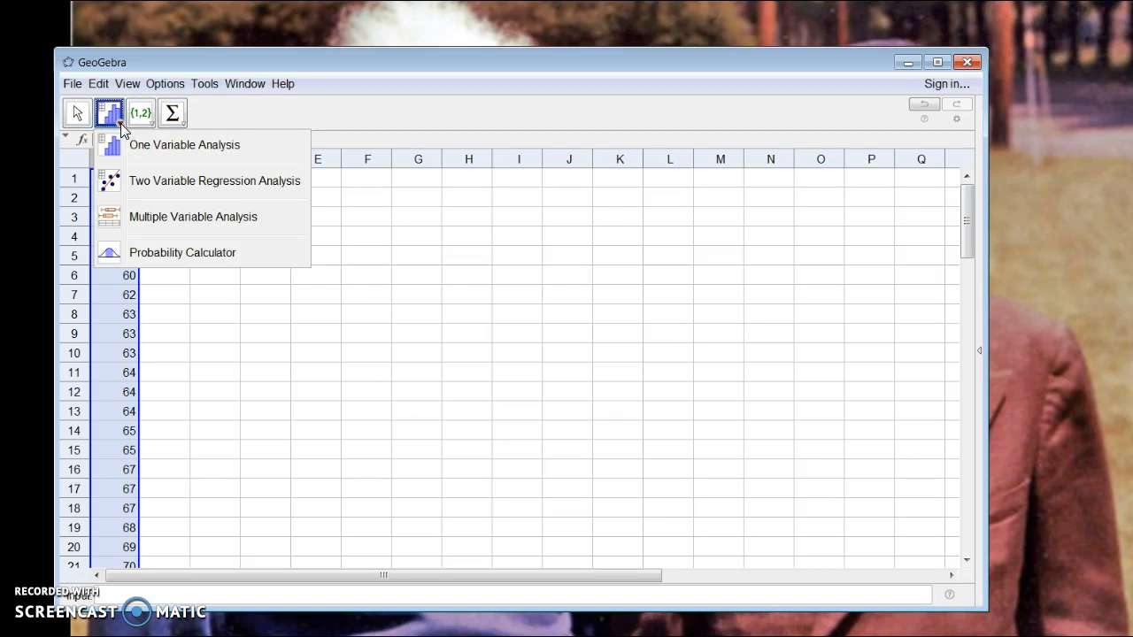
{"action": "mouse_move", "coordinate": [193, 151]}
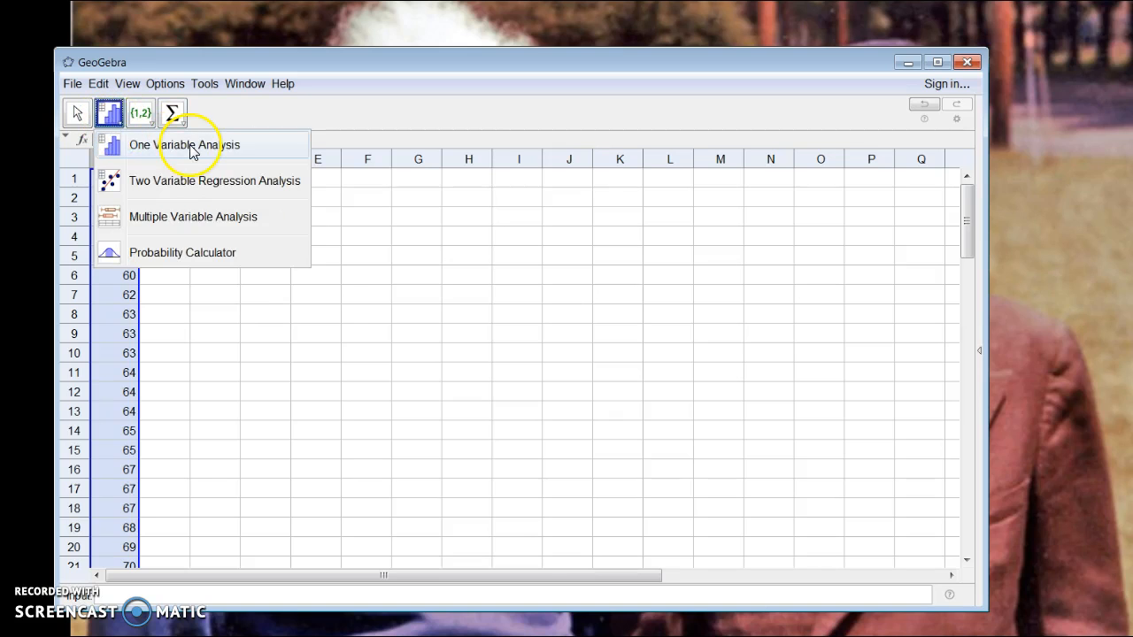
{"action": "mouse_move", "coordinate": [181, 180]}
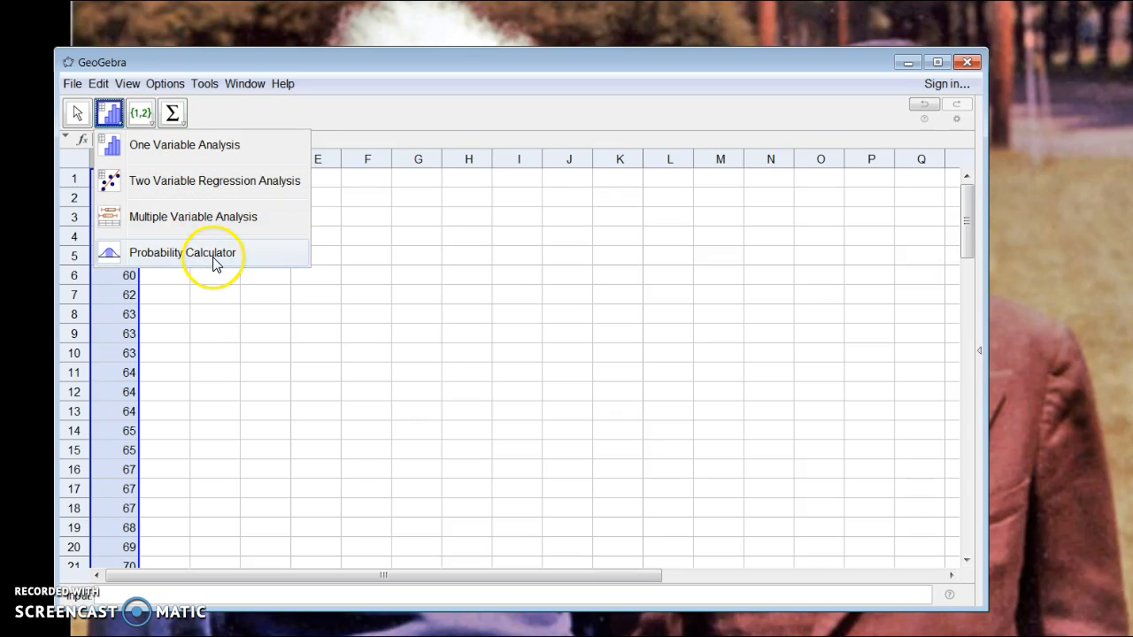
{"action": "mouse_move", "coordinate": [199, 145]}
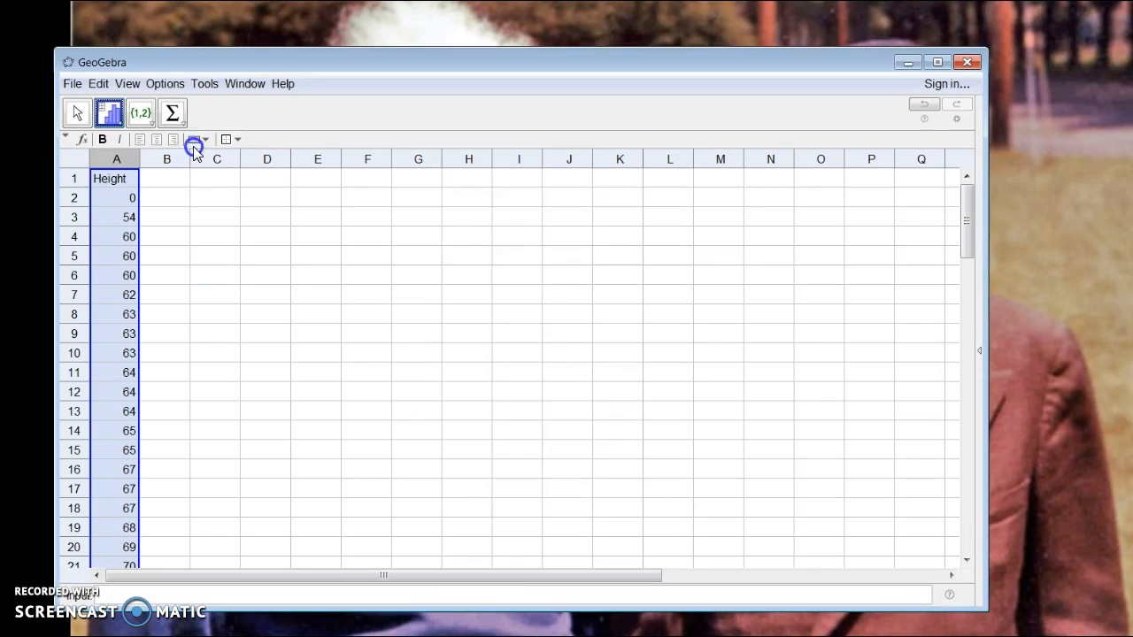
{"action": "left_click", "coordinate": [195, 145]}
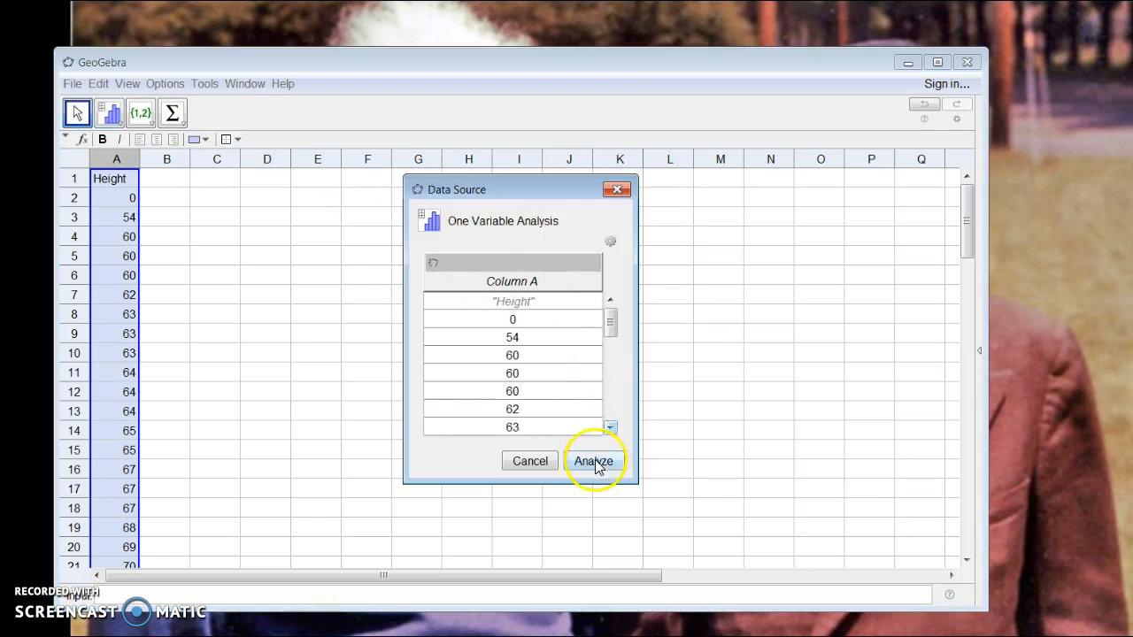
Run the analysis to get a Height histogram and enlarge the Data Analysis window.
{"action": "left_click", "coordinate": [593, 460]}
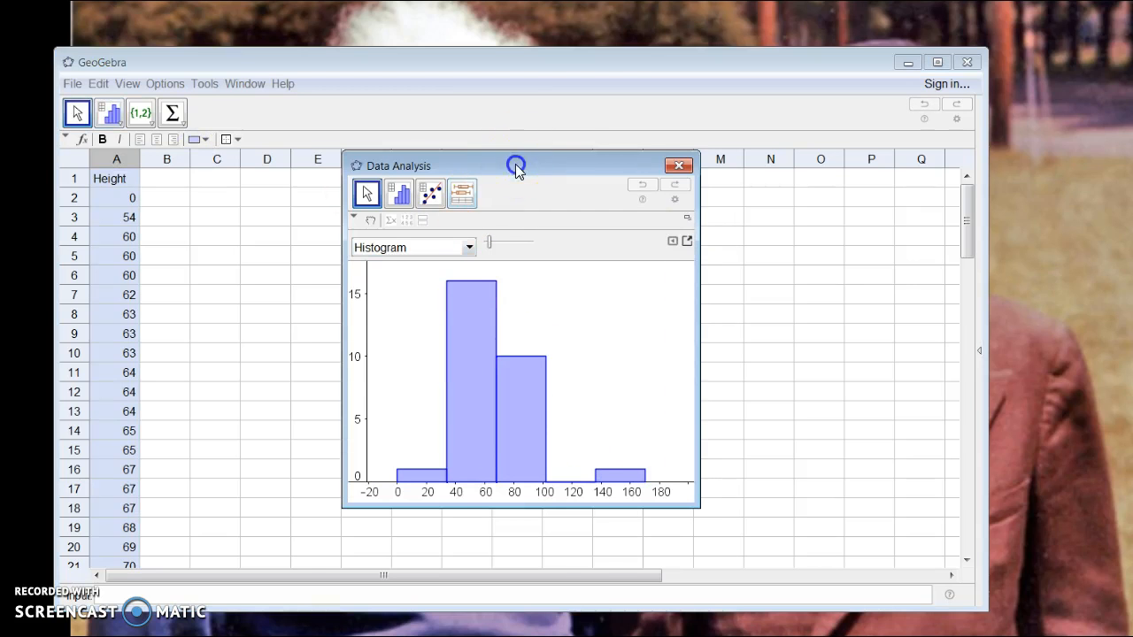
{"action": "left_click_drag", "start_coordinate": [517, 166], "coordinate": [471, 128]}
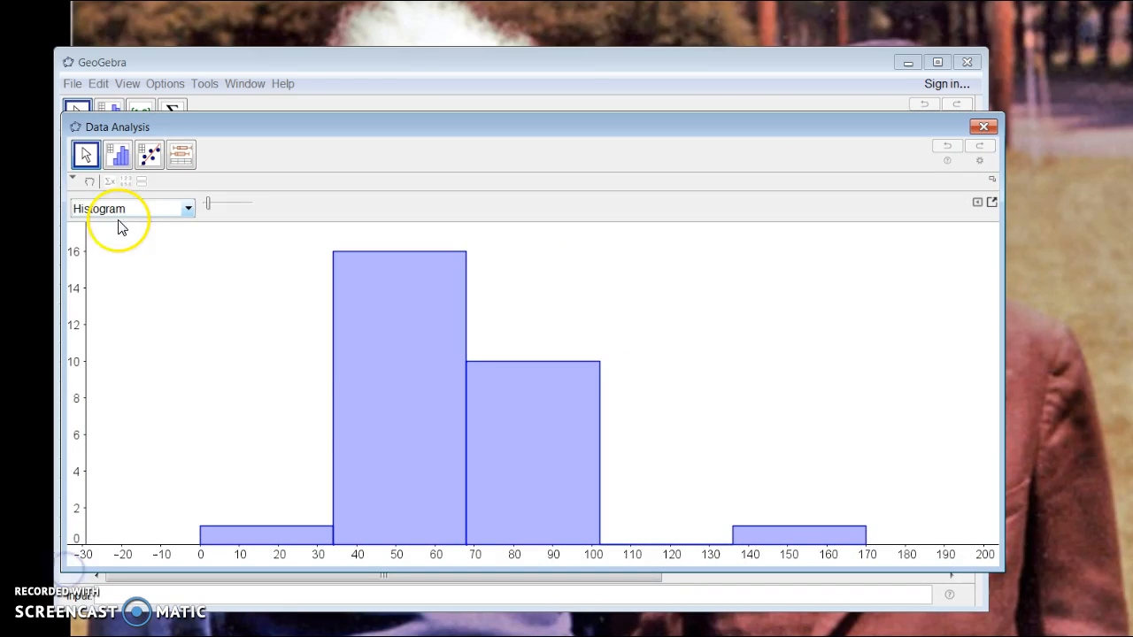
{"action": "mouse_move", "coordinate": [212, 212]}
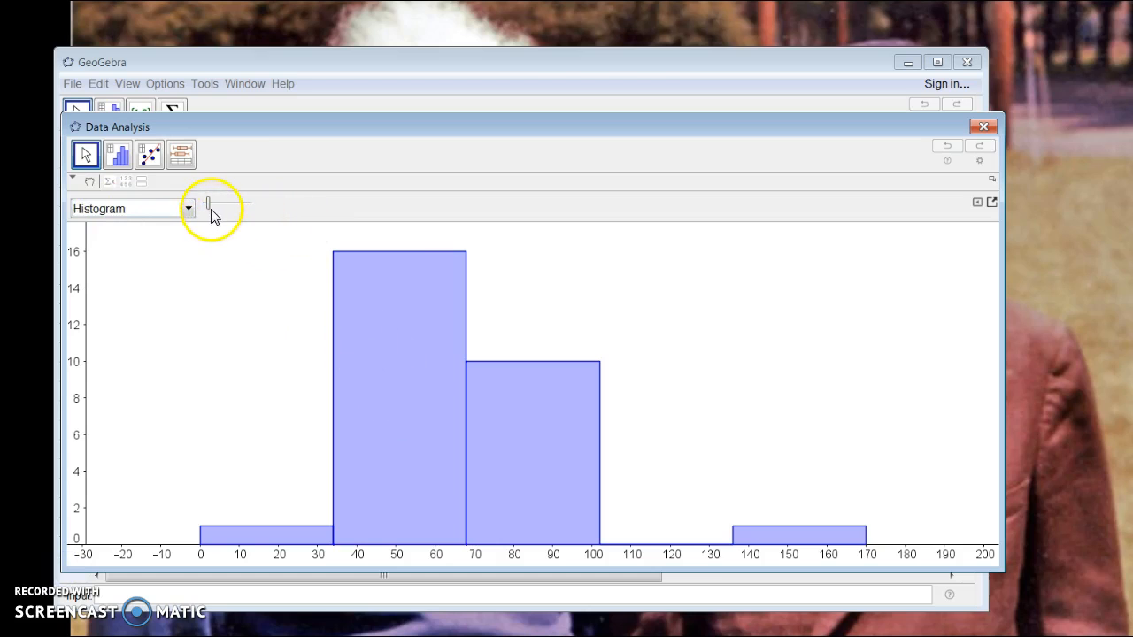
Increase the histogram class count with the slider so the Height bars become narrower.
{"action": "left_click_drag", "start_coordinate": [209, 205], "coordinate": [223, 206]}
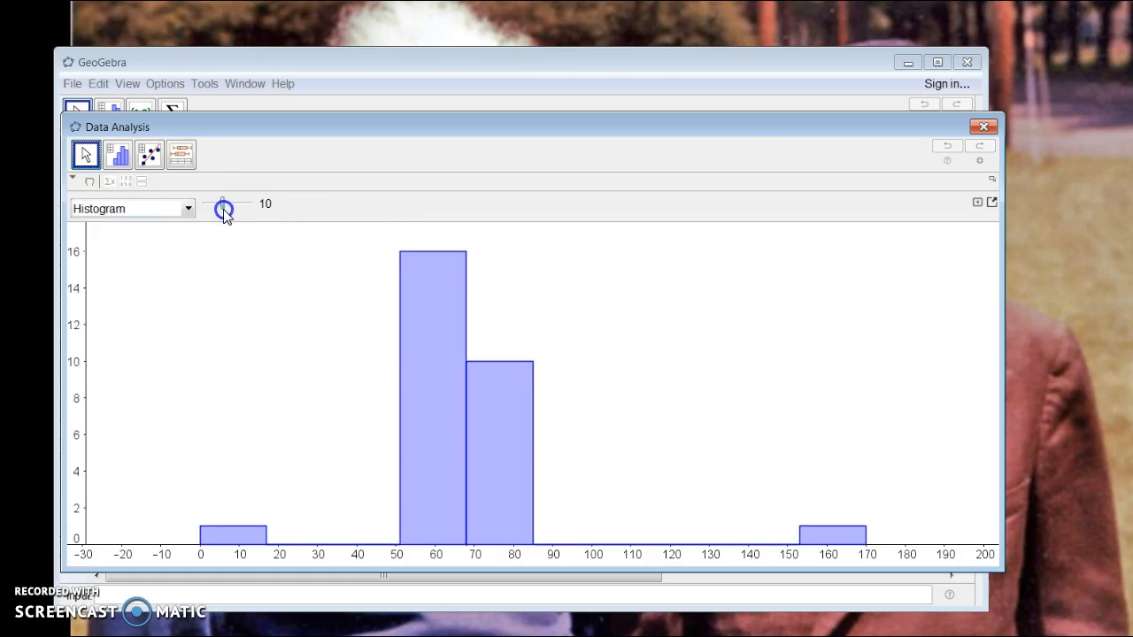
{"action": "left_click_drag", "start_coordinate": [223, 211], "coordinate": [244, 211]}
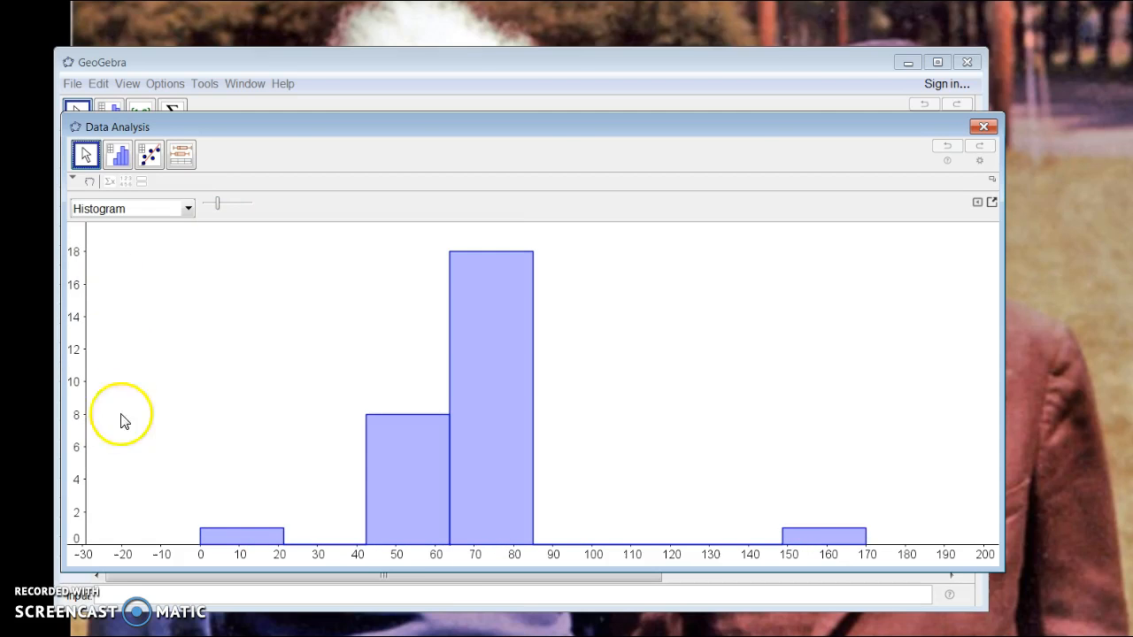
{"action": "mouse_move", "coordinate": [229, 246]}
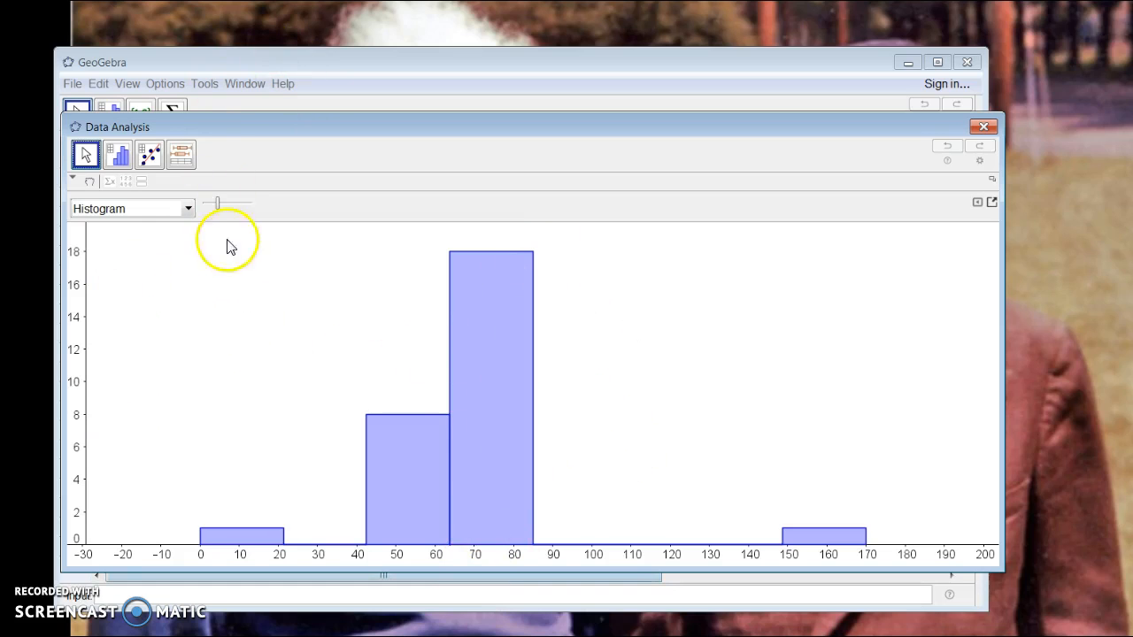
{"action": "mouse_move", "coordinate": [520, 558]}
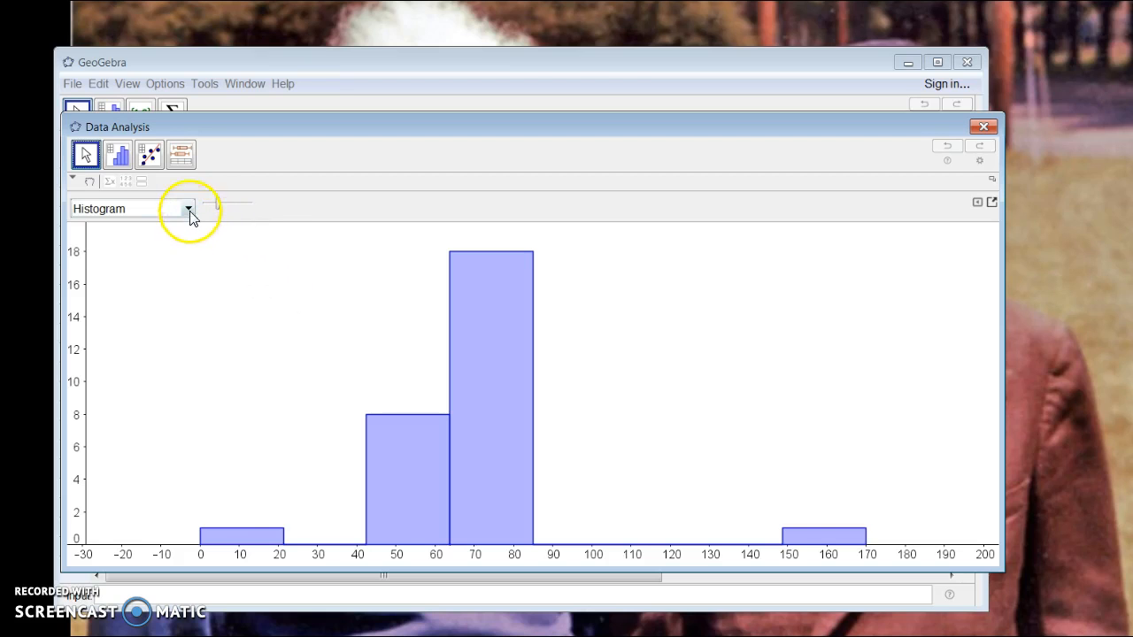
{"action": "left_click", "coordinate": [188, 209]}
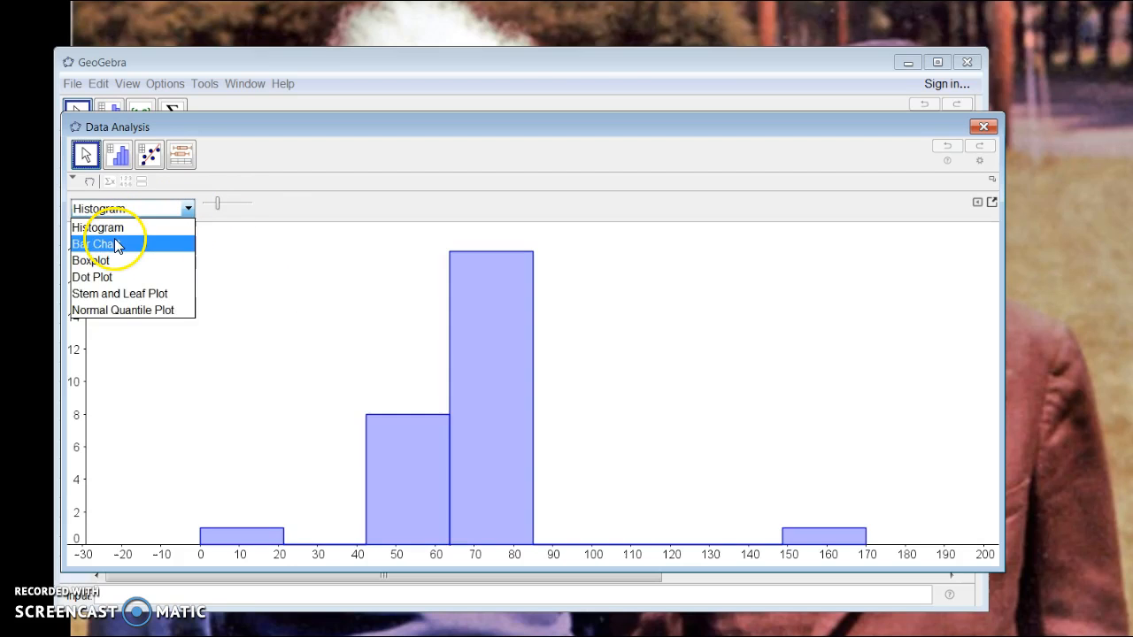
{"action": "left_click", "coordinate": [92, 245]}
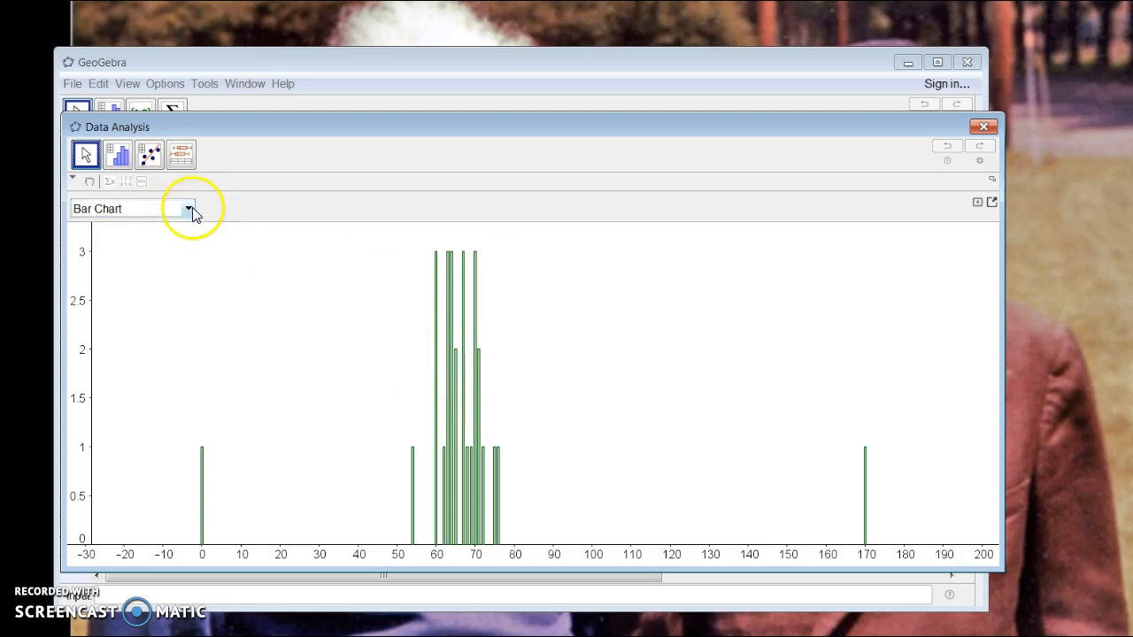
{"action": "left_click", "coordinate": [187, 209]}
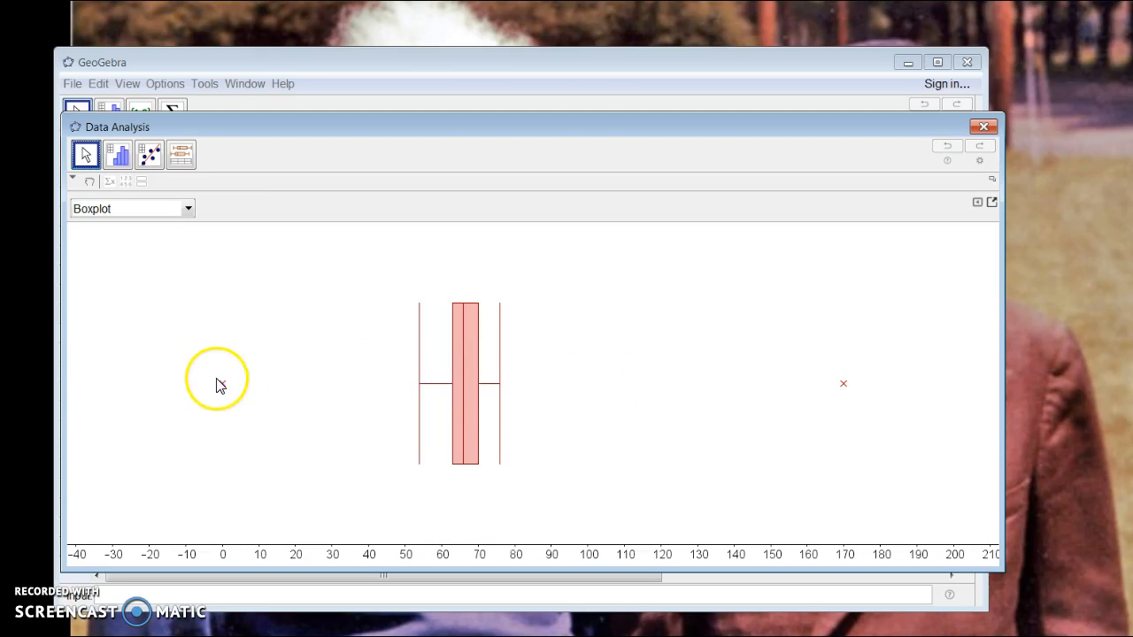
{"action": "mouse_move", "coordinate": [193, 220]}
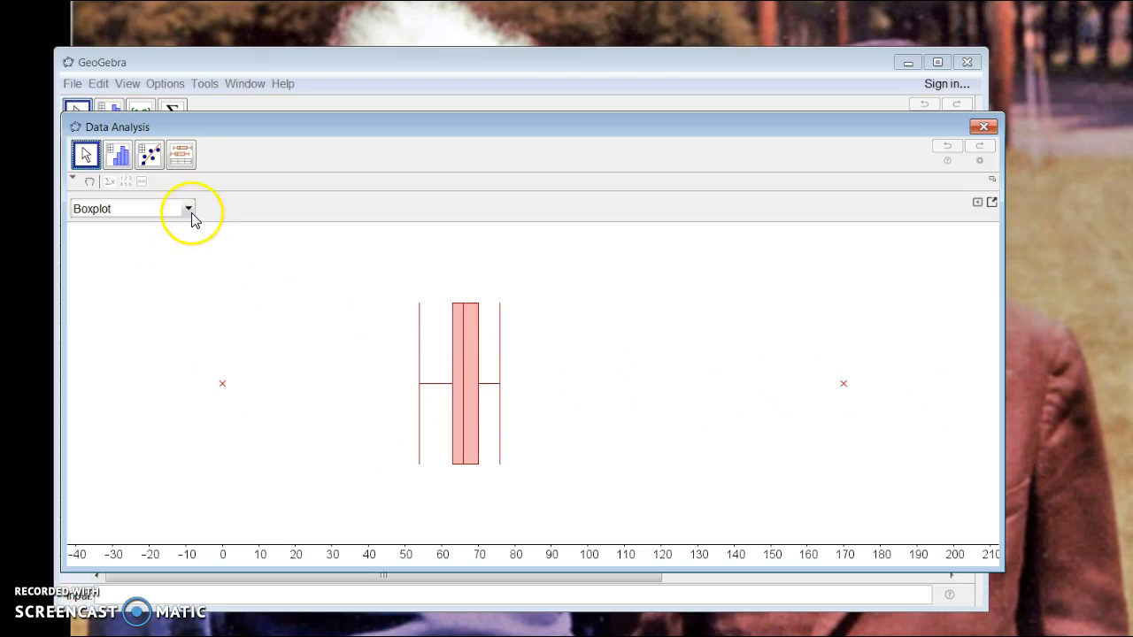
{"action": "left_click", "coordinate": [188, 209]}
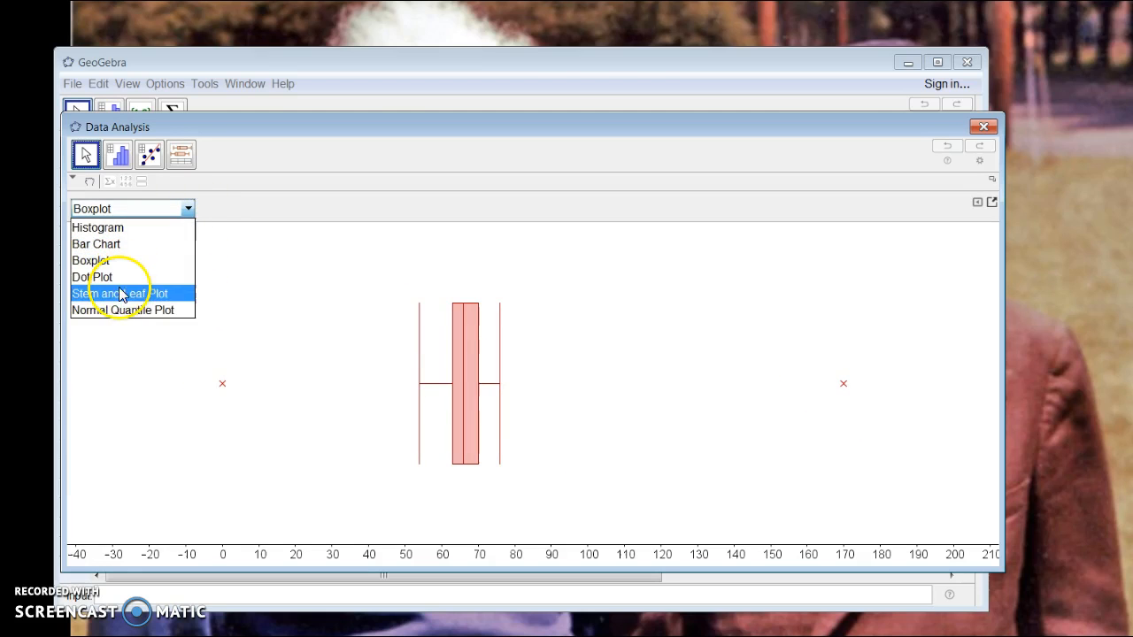
{"action": "left_click", "coordinate": [120, 294]}
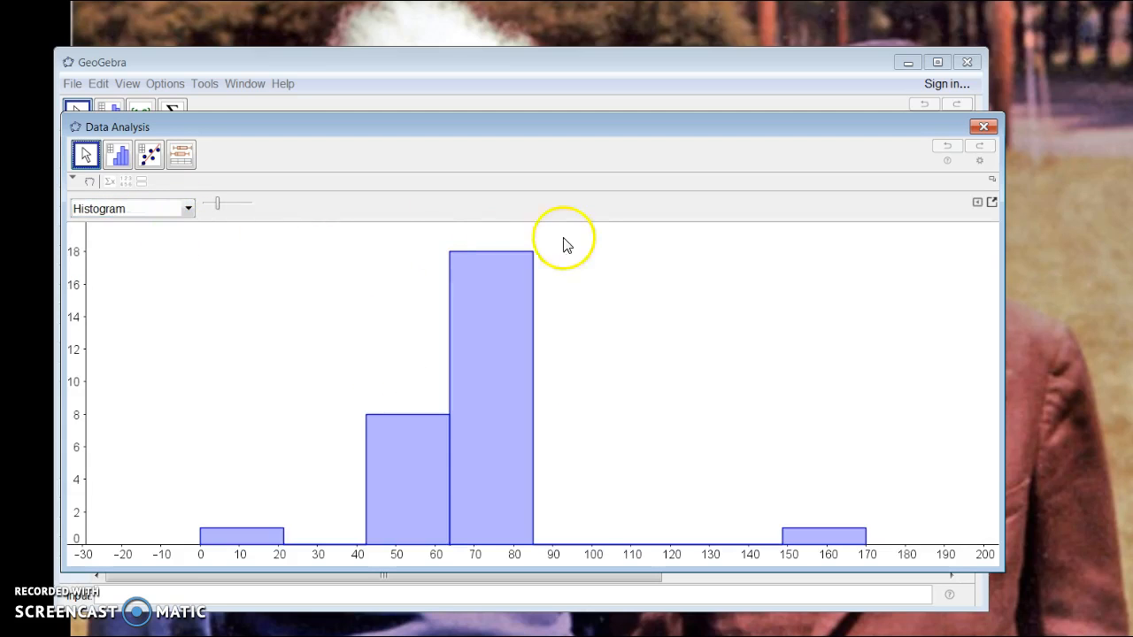
{"action": "mouse_move", "coordinate": [109, 205]}
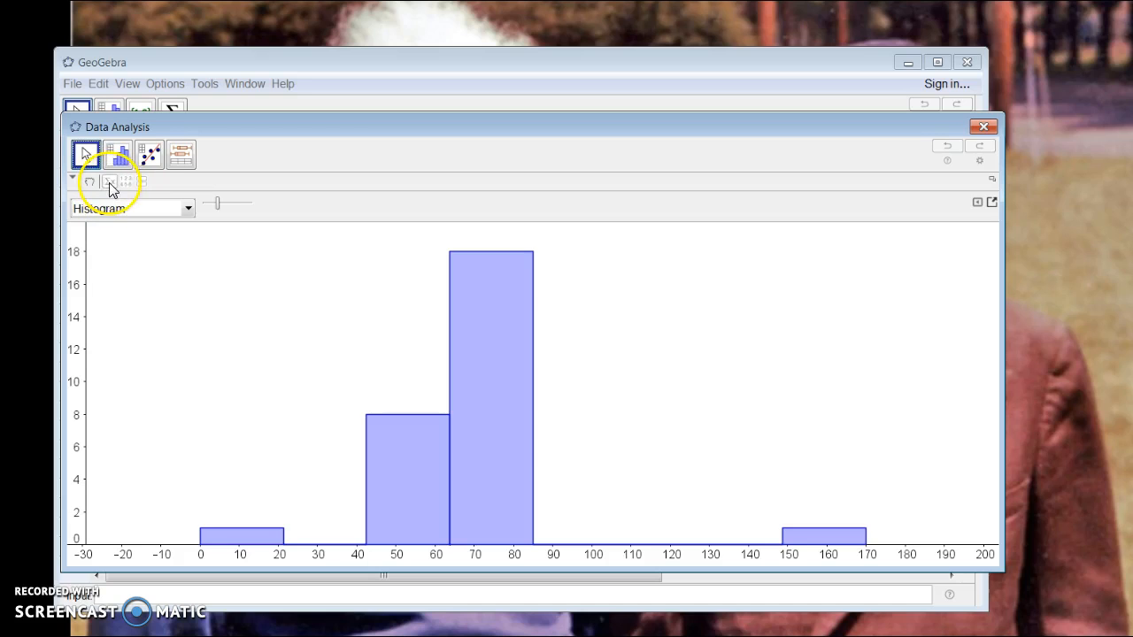
{"action": "mouse_move", "coordinate": [110, 181]}
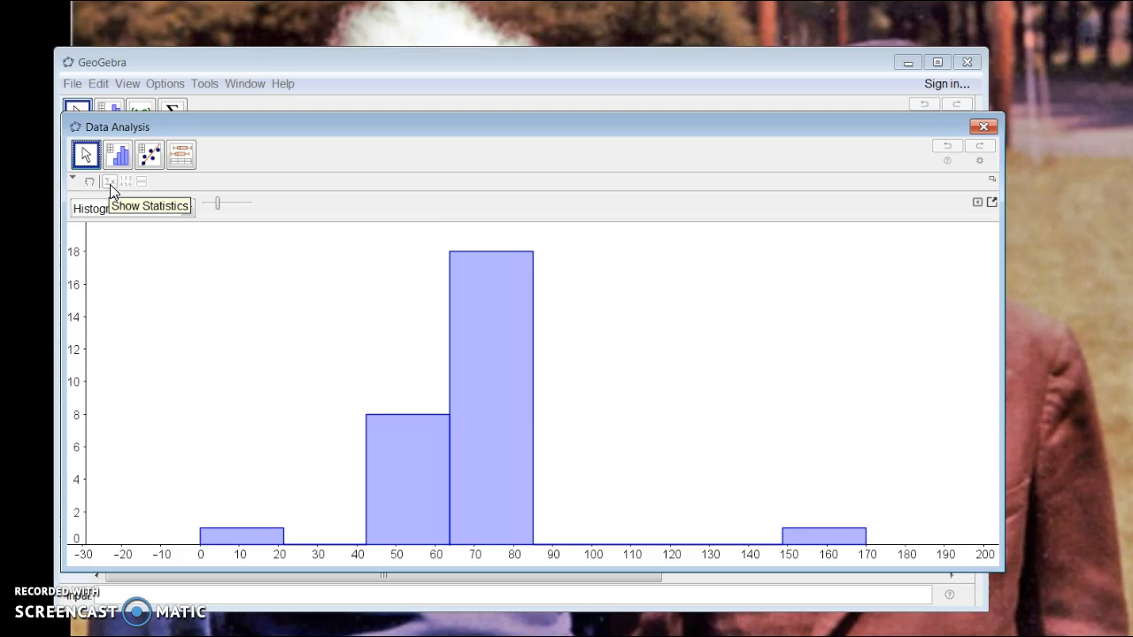
Show the statistics table for Height (mean 67.5, median 66, min 0, max 170) beside the histogram.
{"action": "left_click", "coordinate": [108, 181]}
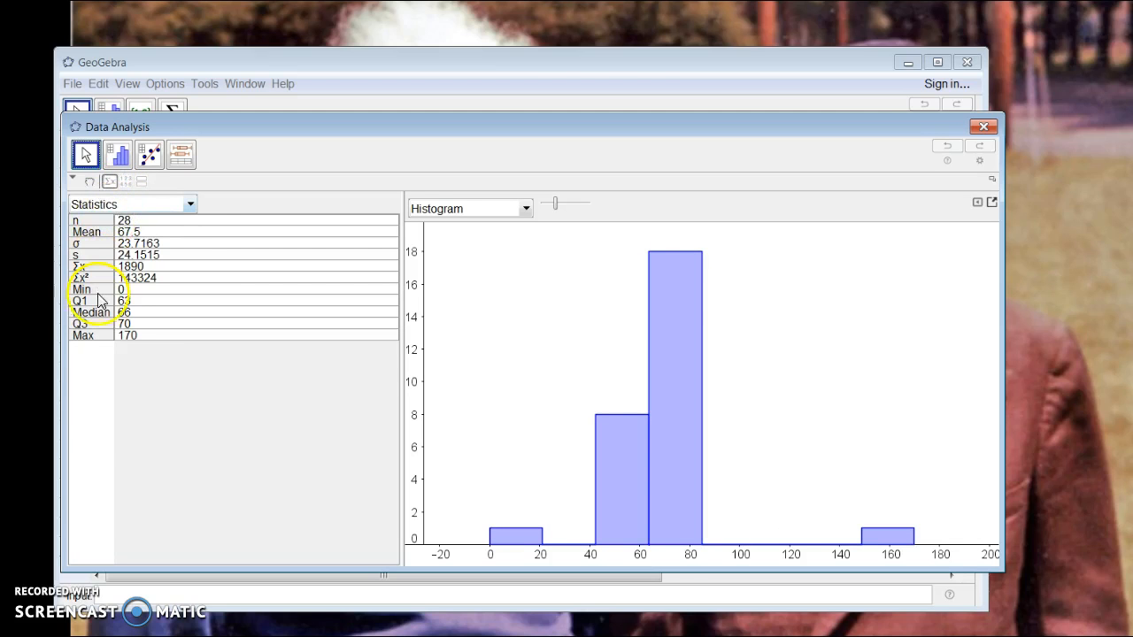